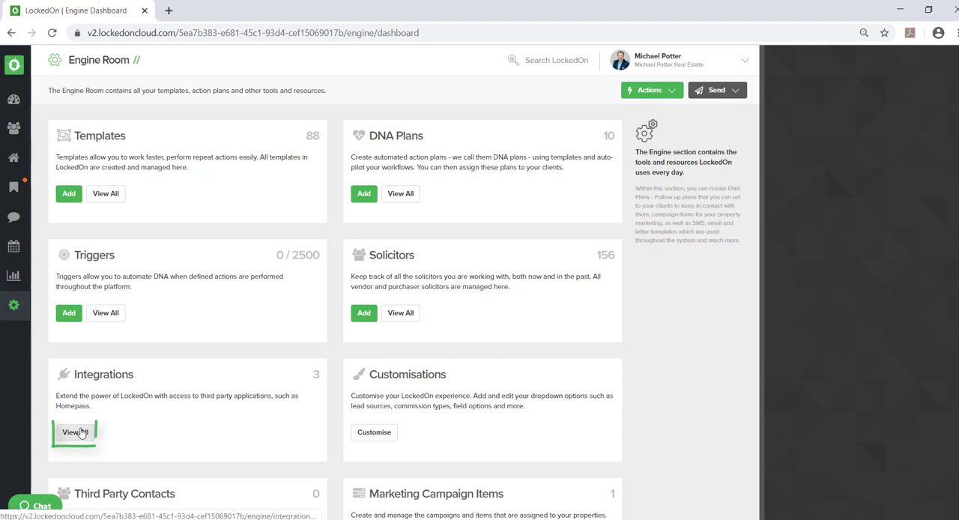
- Enable the Allhomes integration from all integrations and copy its generated email address
click(73, 432)
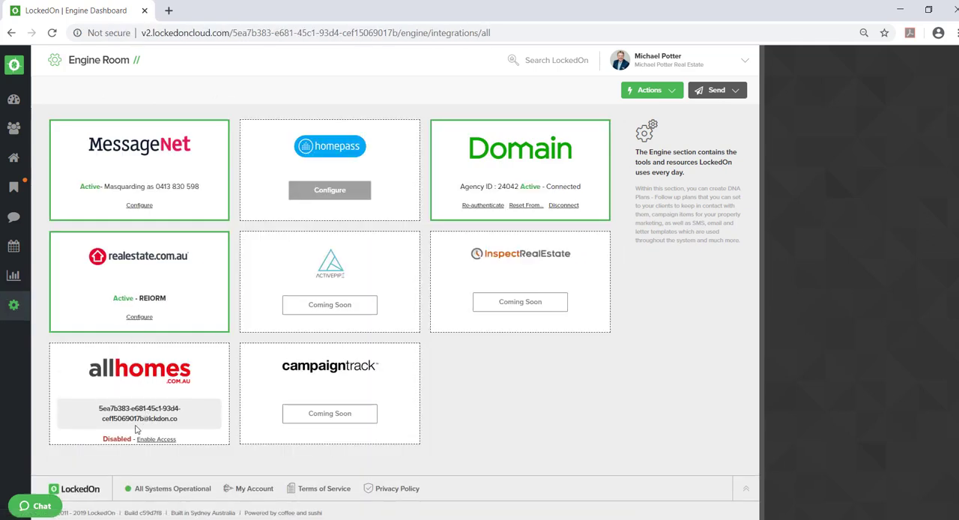
click(156, 439)
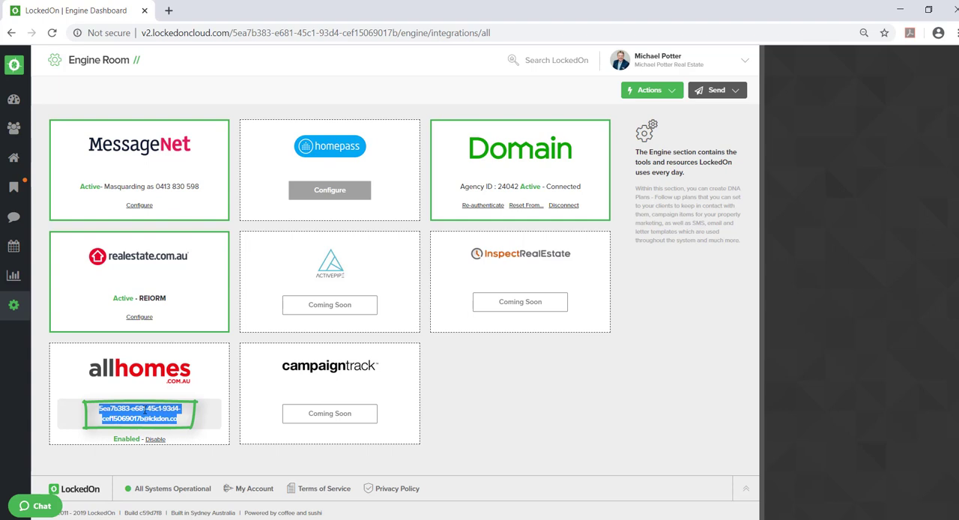
right_click(138, 416)
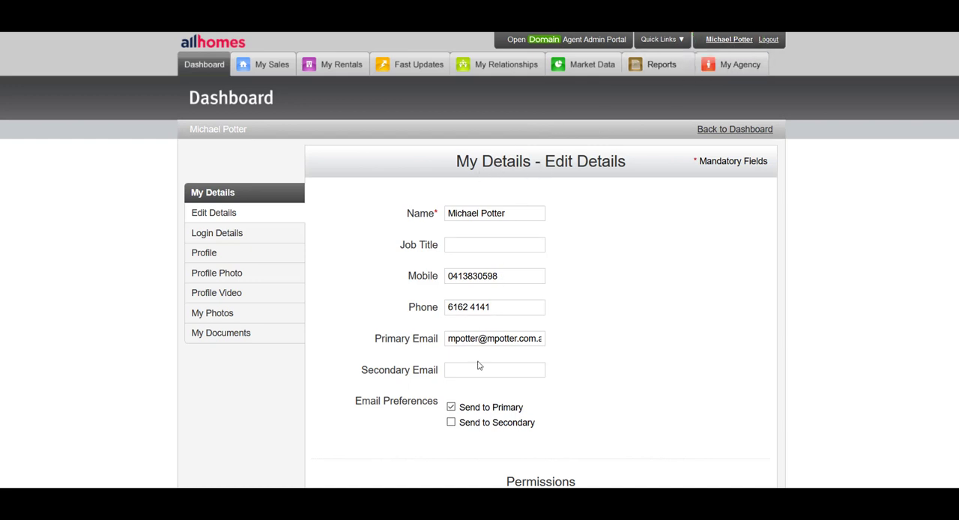
- Paste the integration address as the agent's Secondary Email and tick Send to Secondary
right_click(494, 369)
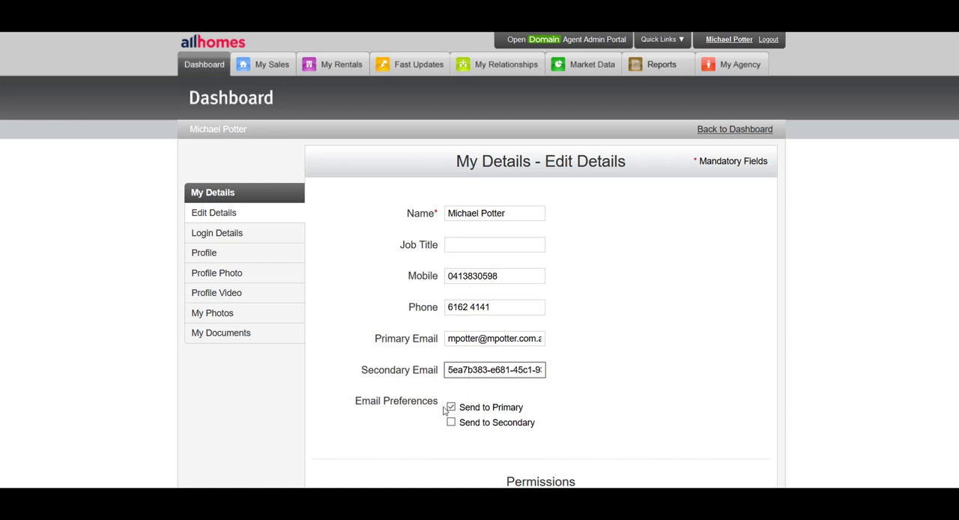
click(450, 422)
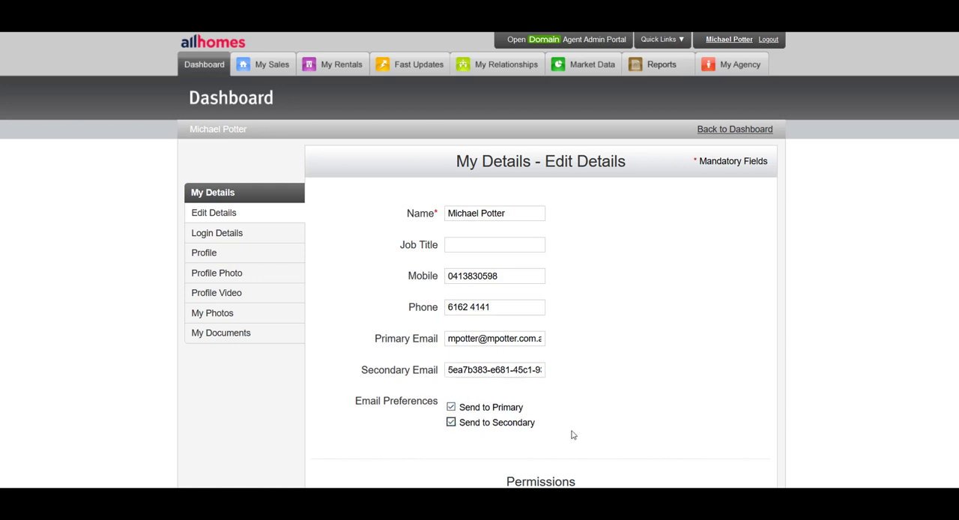
scroll(down, 3)
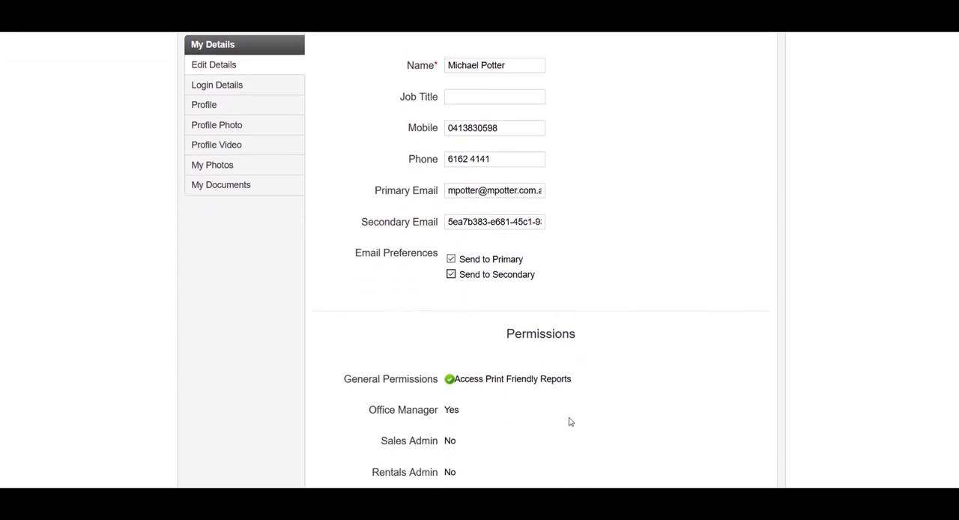
scroll(down, 3)
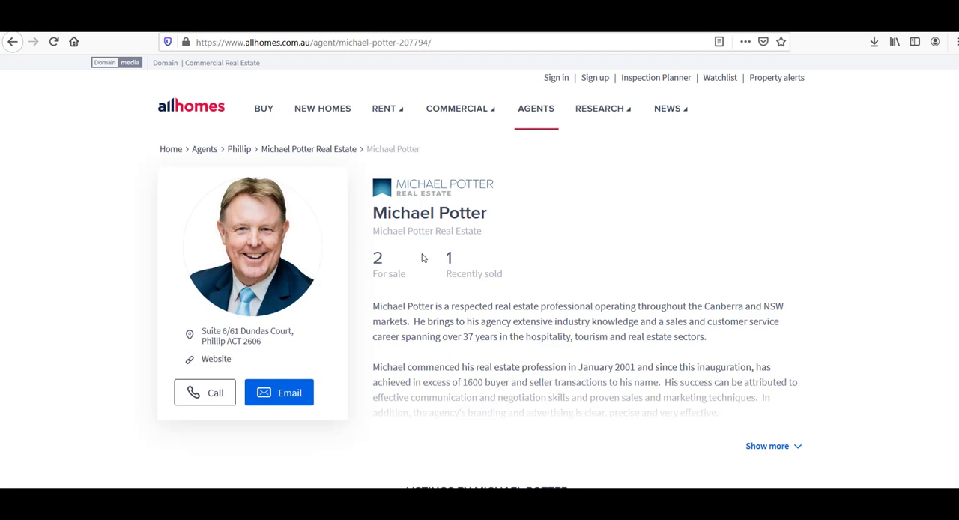
scroll(down, 3)
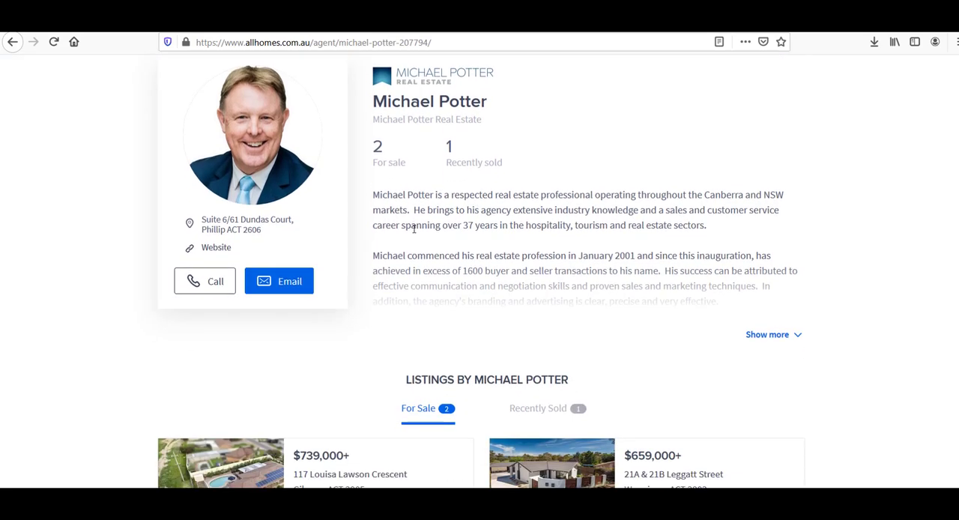
scroll(down, 3)
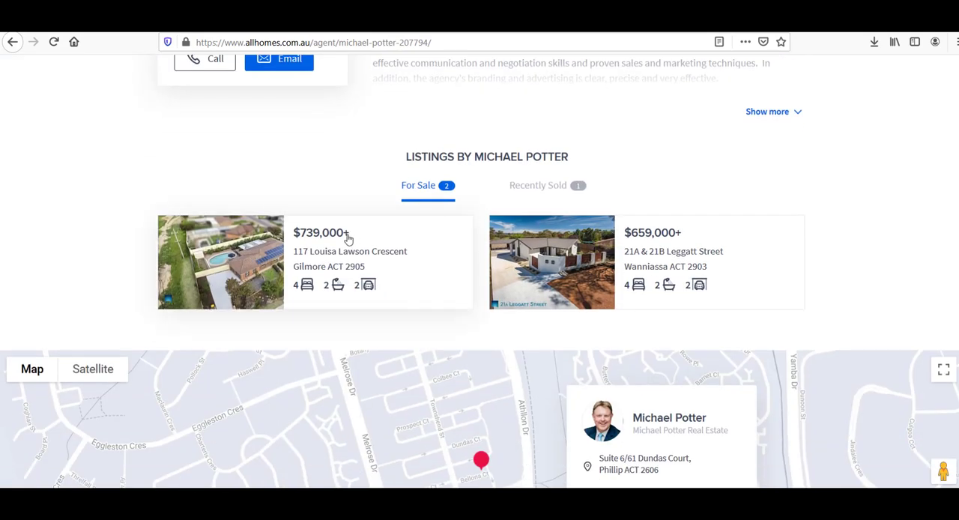
mouse_move(517, 243)
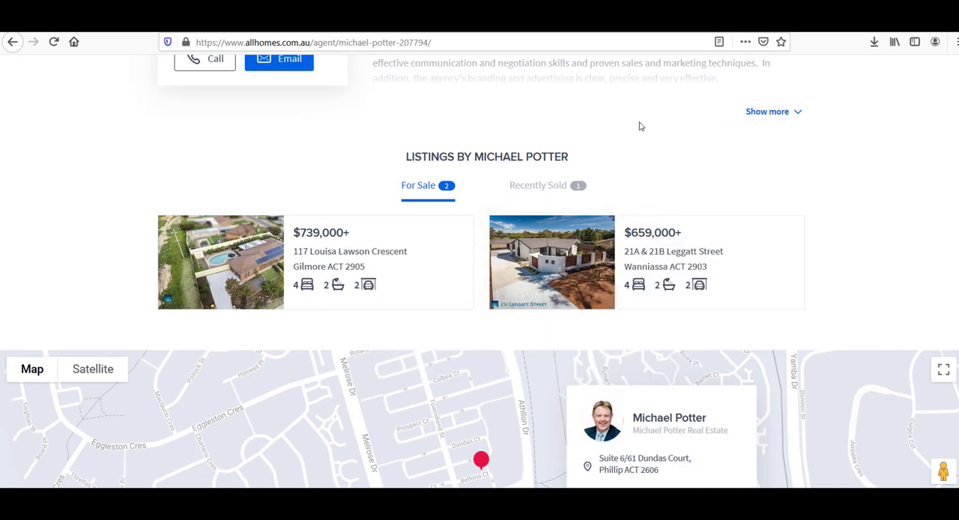
click(221, 261)
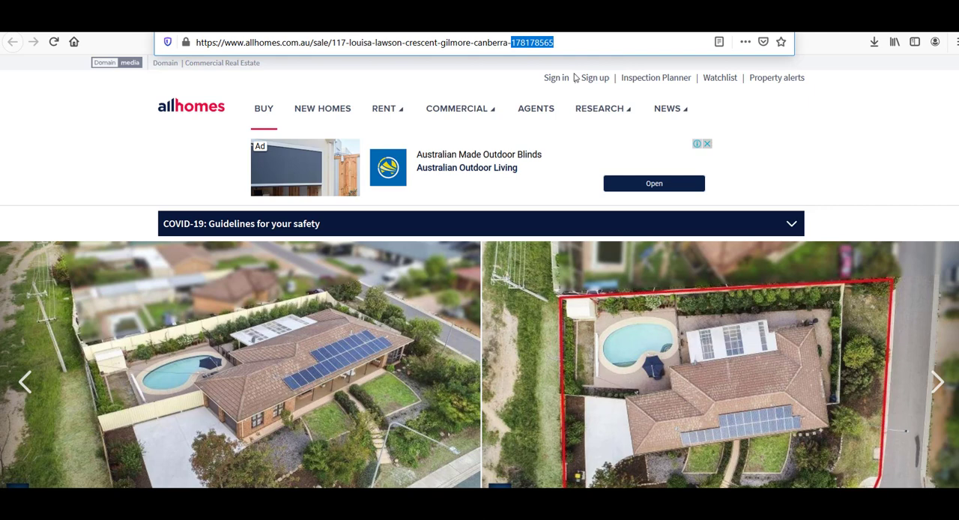
mouse_move(436, 294)
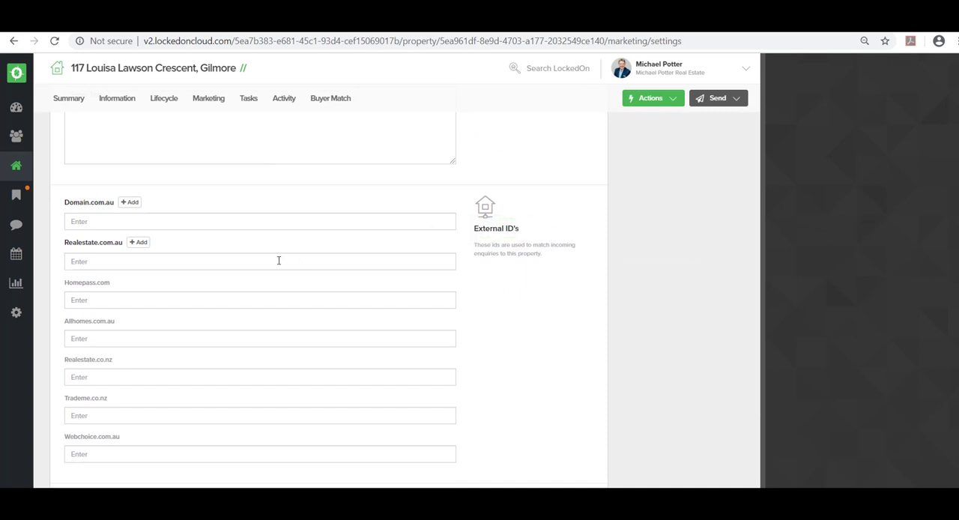
- Paste 178178565 as the Allhomes.com.au external ID and update the marketing details
right_click(119, 338)
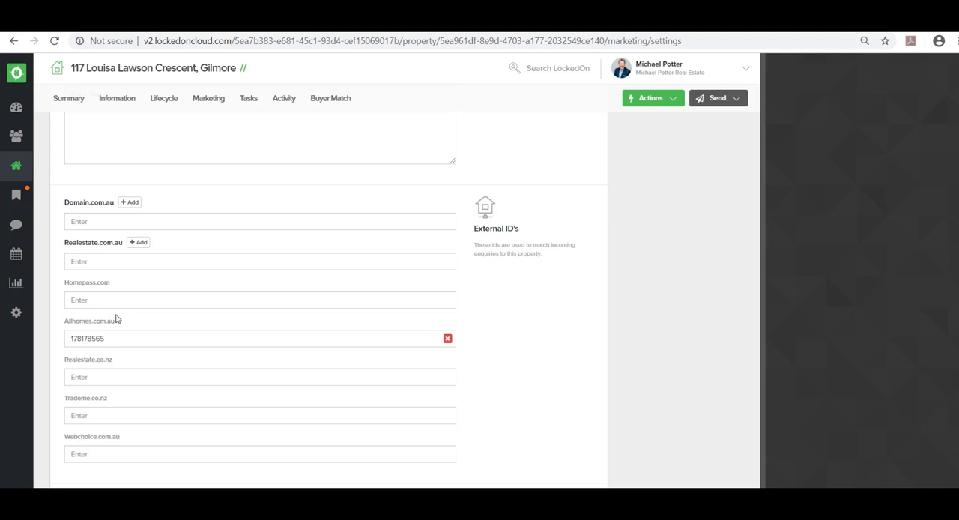
scroll(down, 3)
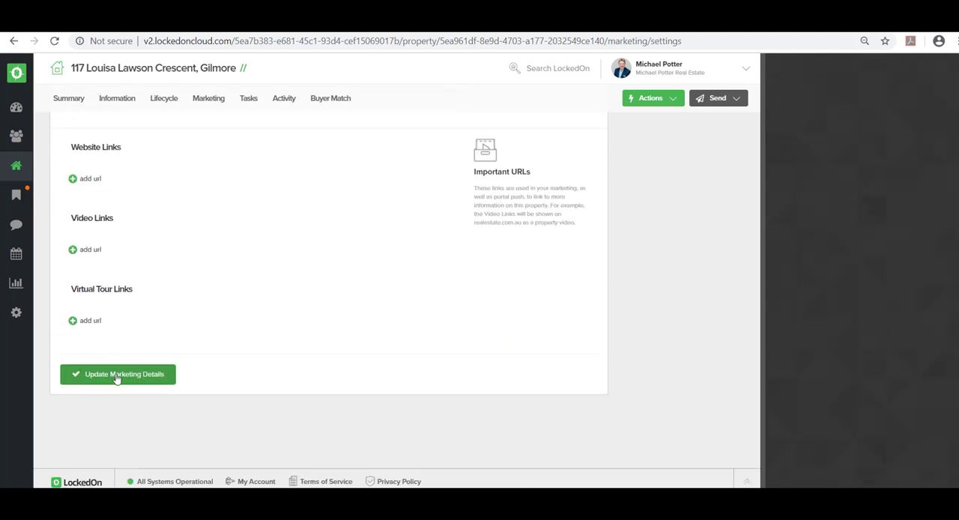
click(118, 373)
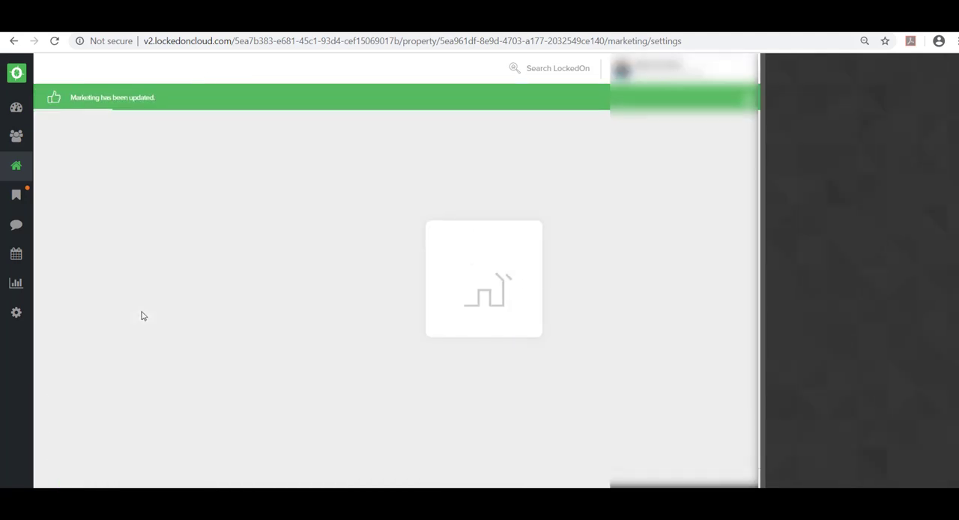